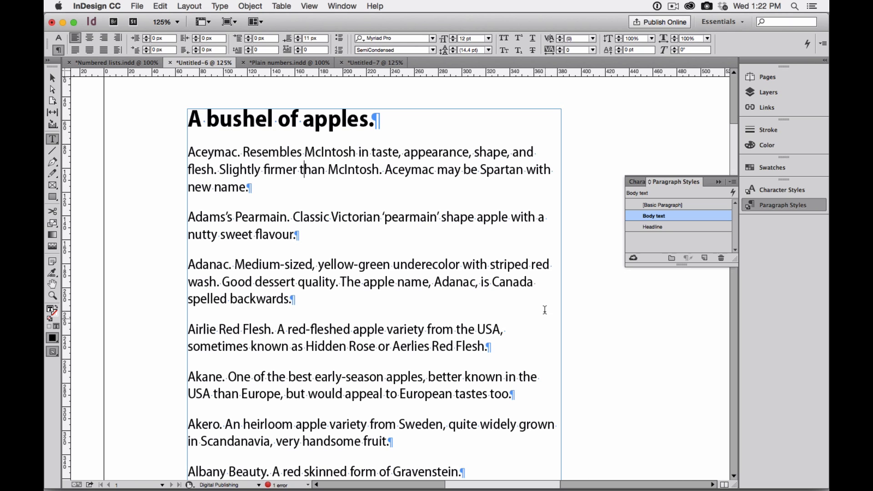
pyautogui.moveTo(220, 206)
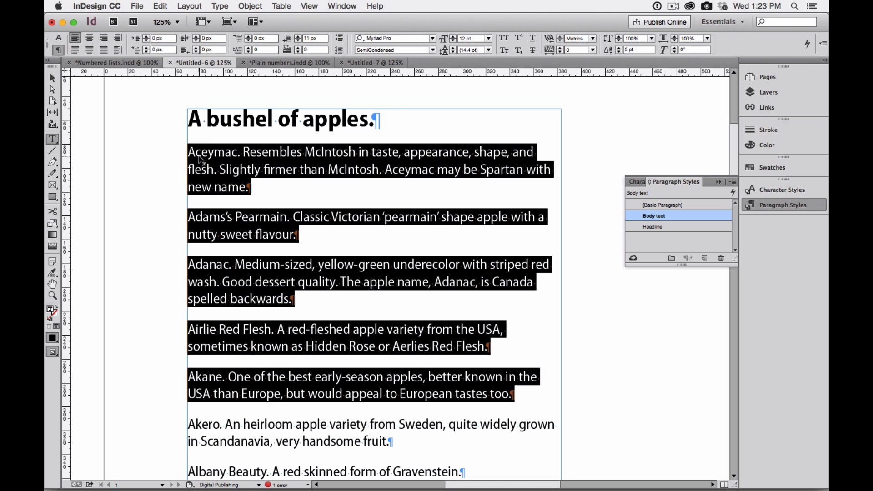
pyautogui.moveTo(313, 237)
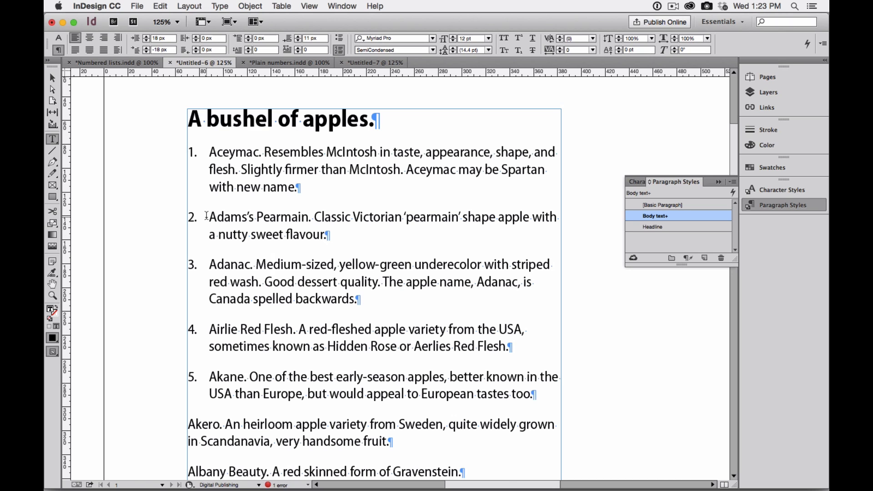
# Cut the Adams's Pearmain paragraph and paste it back in third place, after Adanac.
pyautogui.click(273, 264)
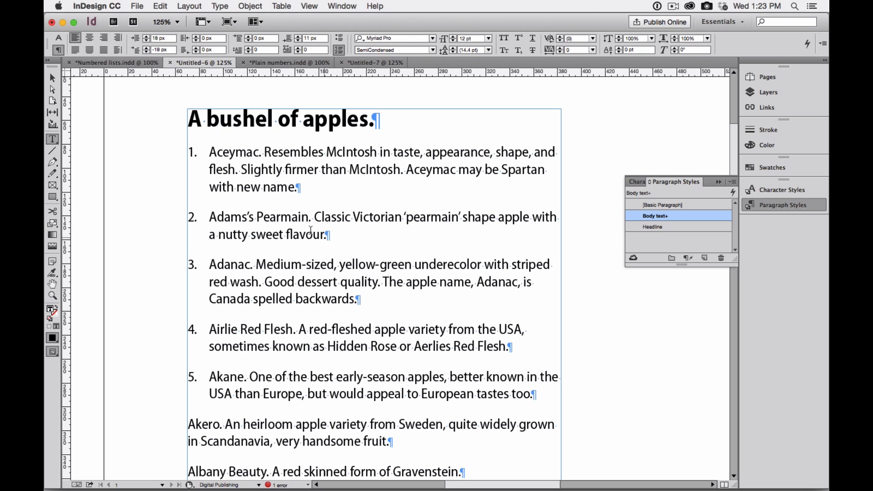
pyautogui.doubleClick(282, 216)
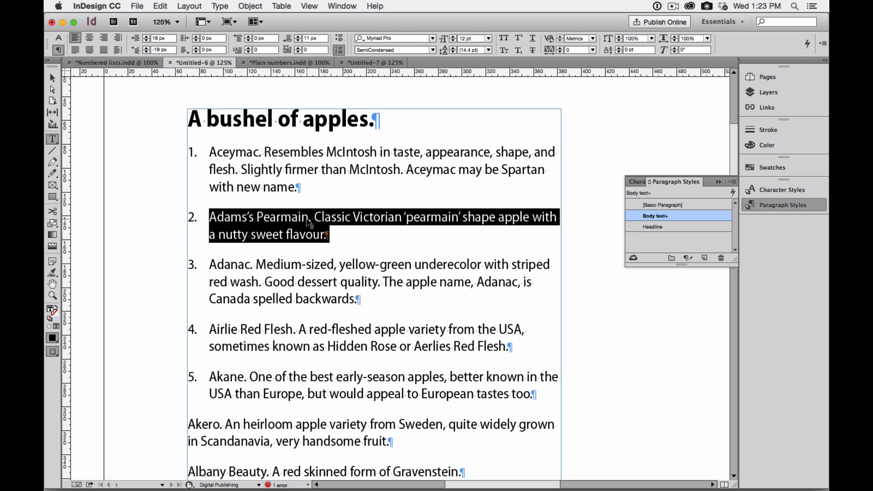
pyautogui.press('delete')
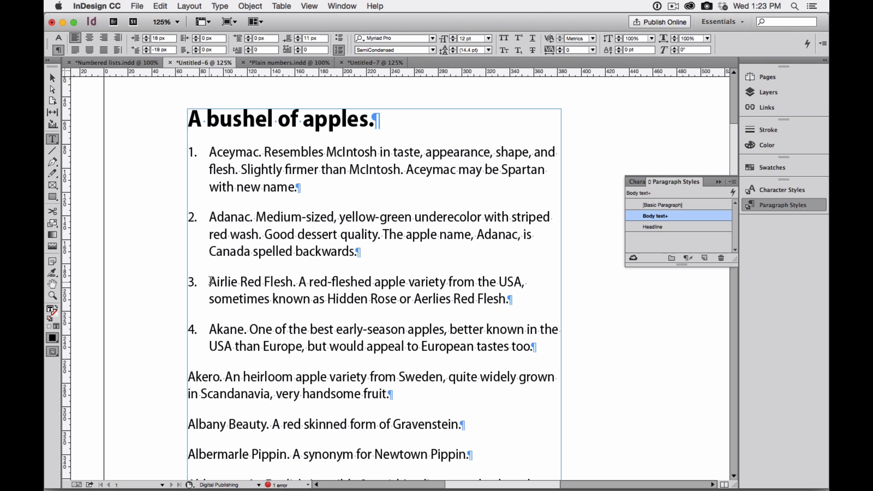
pyautogui.moveTo(321, 301)
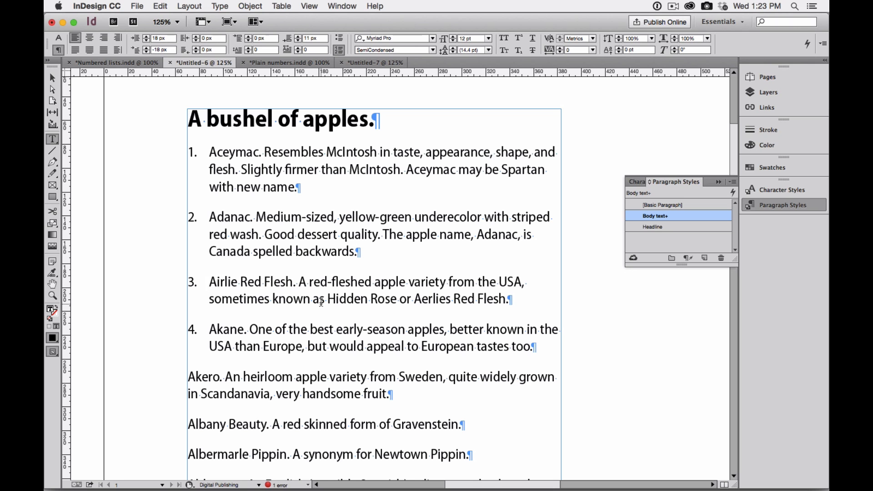
pyautogui.write("Adams's Pearmain. Classic Victorian 'pearmain' shape apple with a nutty sweet flavour.")
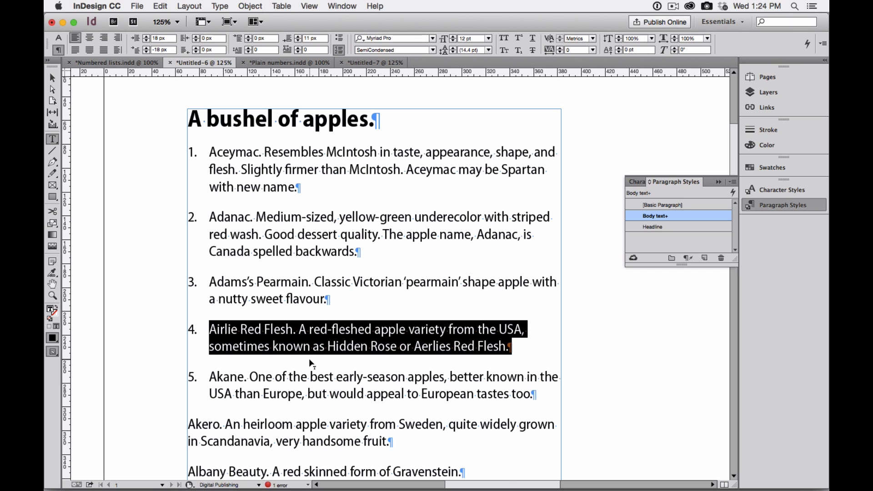
# Cut Airlie Red Flesh and place the insertion point before the Adanac paragraph.
pyautogui.press('delete')
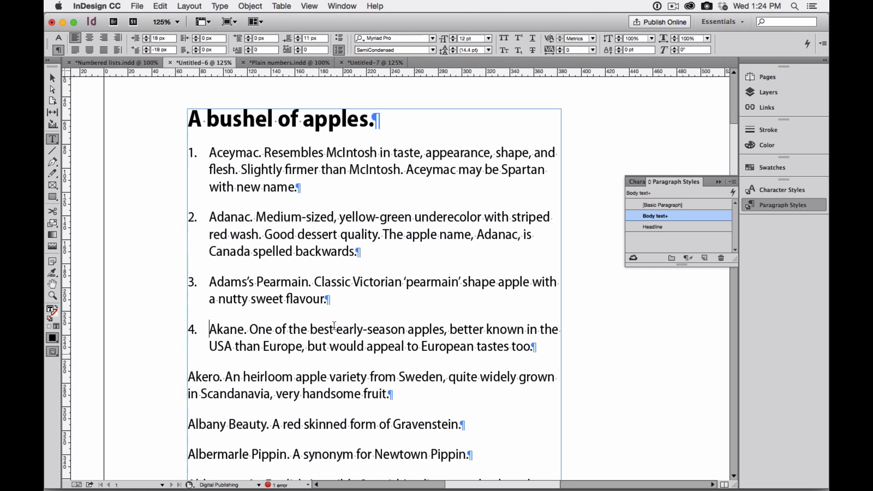
pyautogui.click(209, 216)
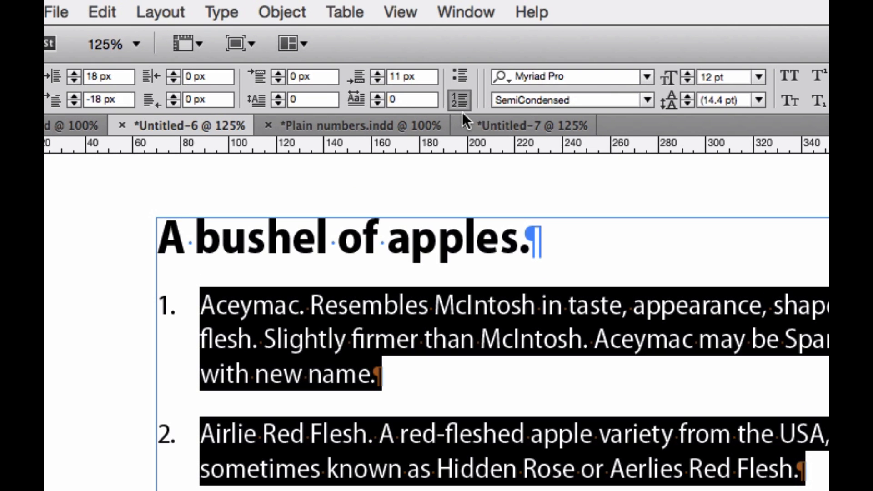
pyautogui.moveTo(460, 101)
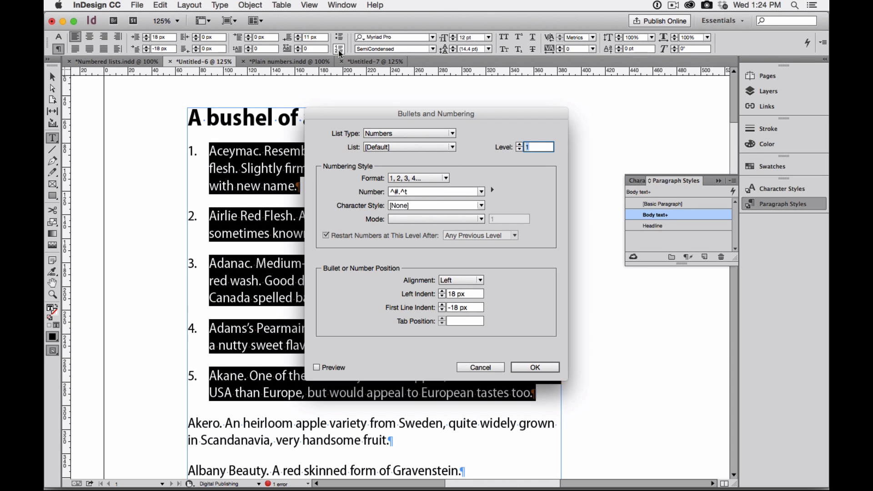
pyautogui.moveTo(390, 121)
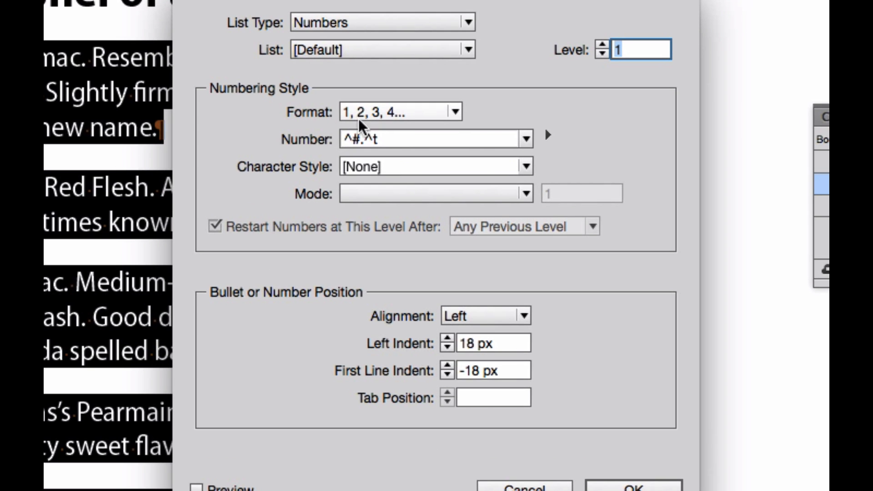
pyautogui.moveTo(375, 119)
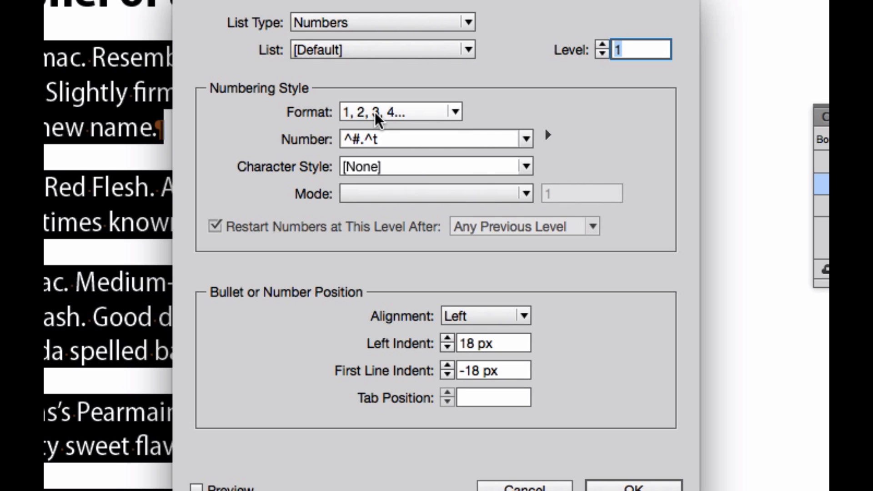
pyautogui.moveTo(352, 162)
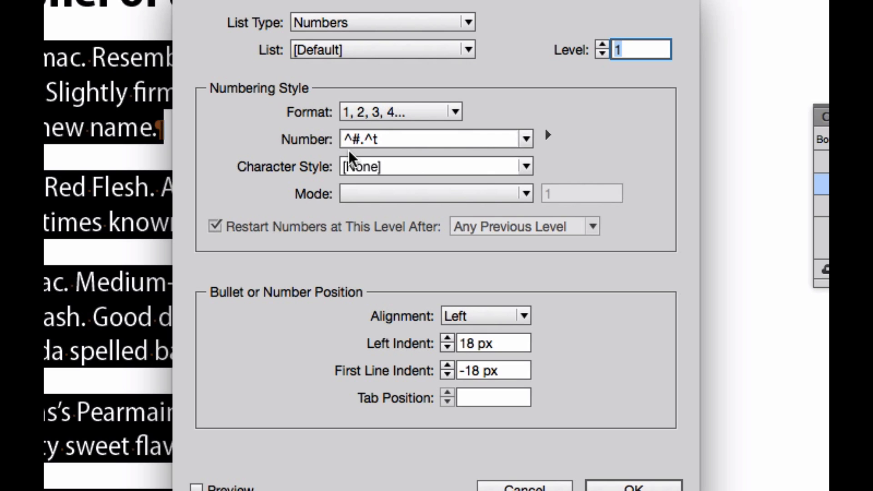
pyautogui.moveTo(362, 162)
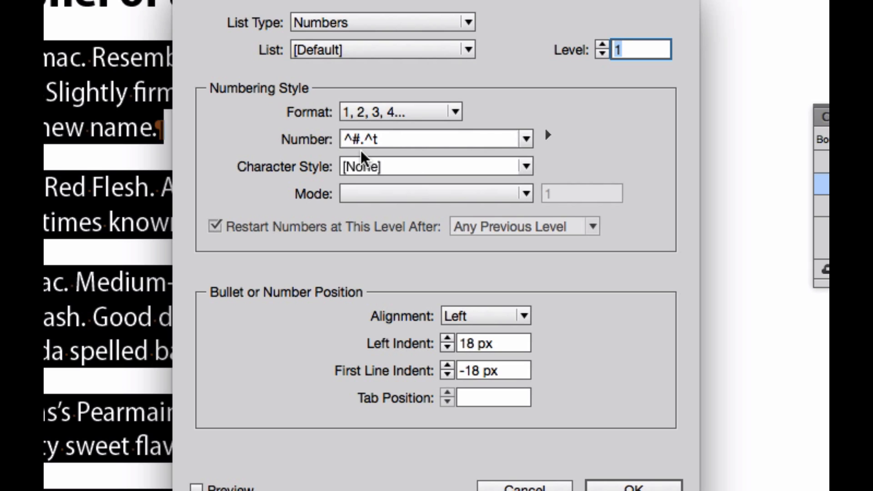
pyautogui.moveTo(390, 153)
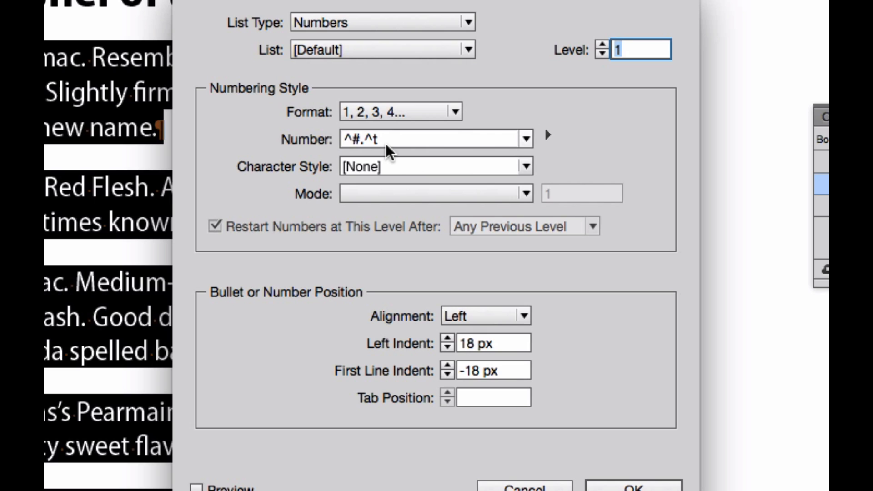
pyautogui.moveTo(350, 159)
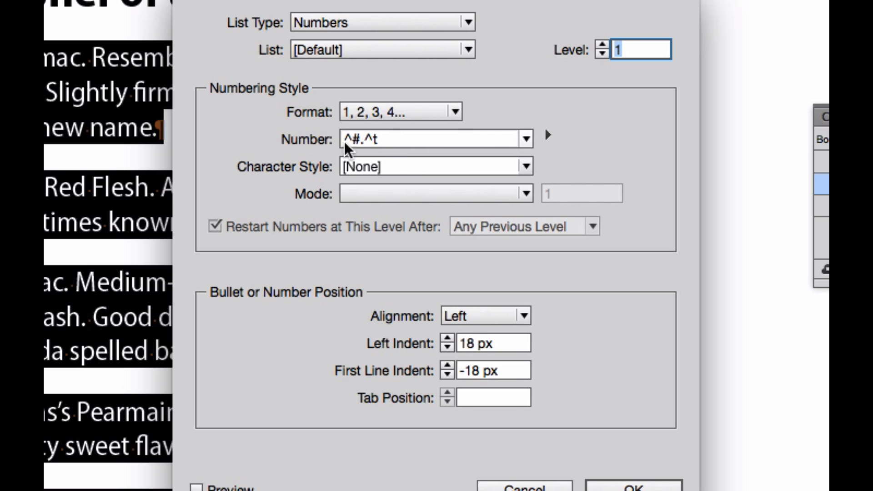
pyautogui.moveTo(351, 154)
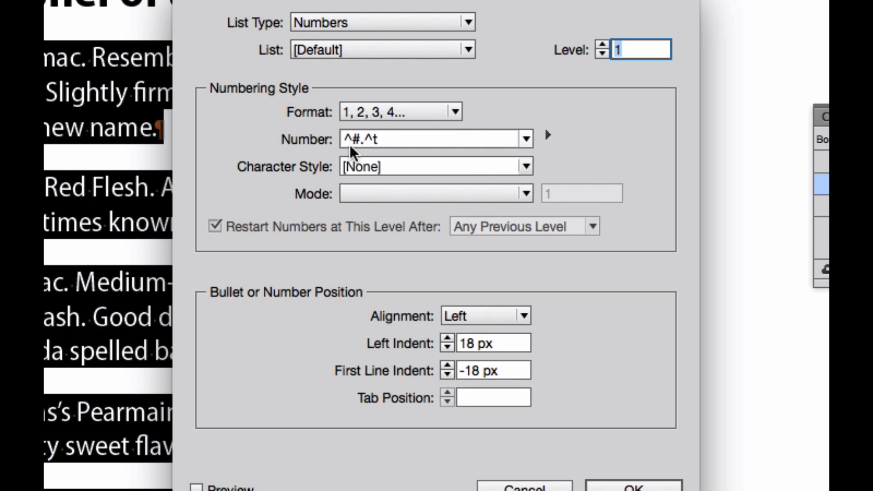
pyautogui.moveTo(367, 156)
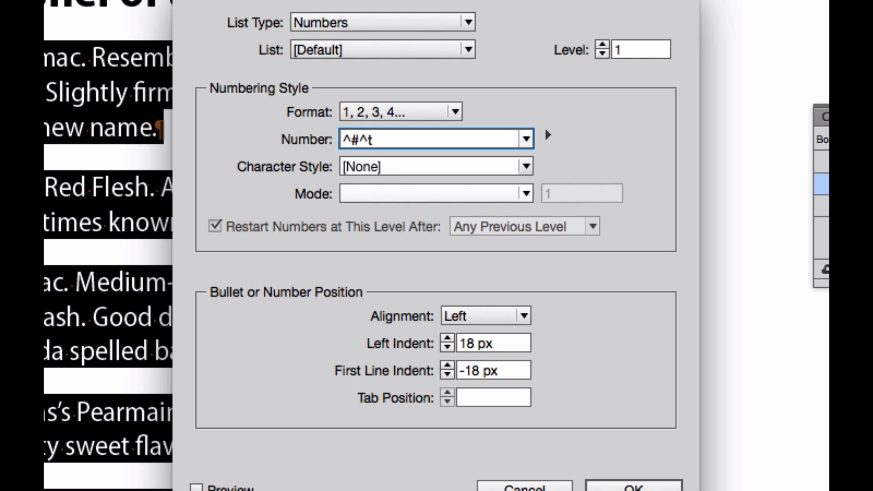
# Edit the Number format to drop the trailing period and turn on Preview.
pyautogui.click(360, 140)
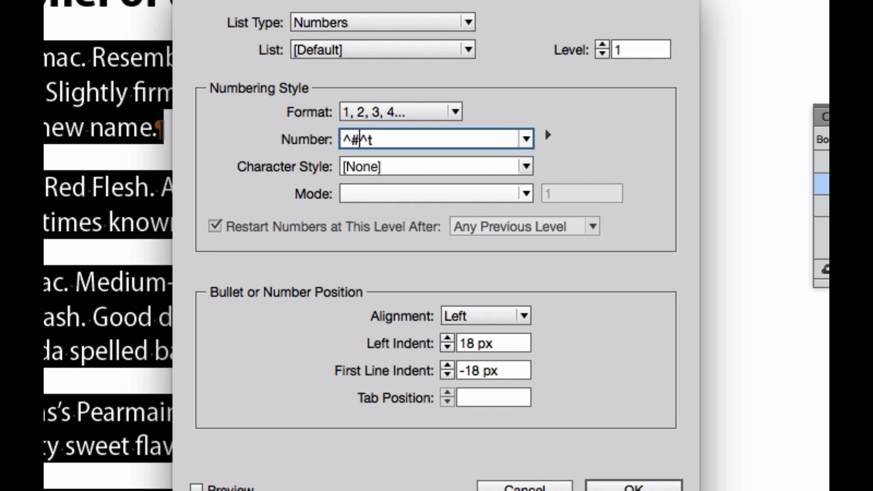
pyautogui.write(')')
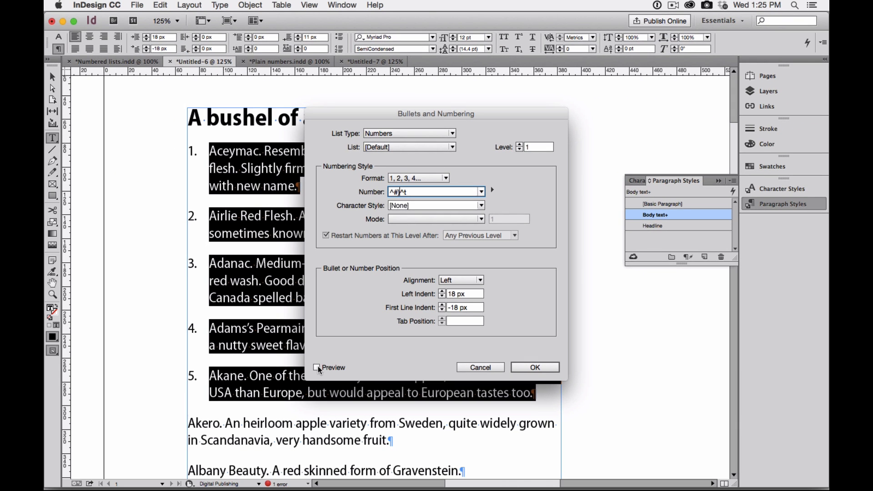
pyautogui.click(316, 368)
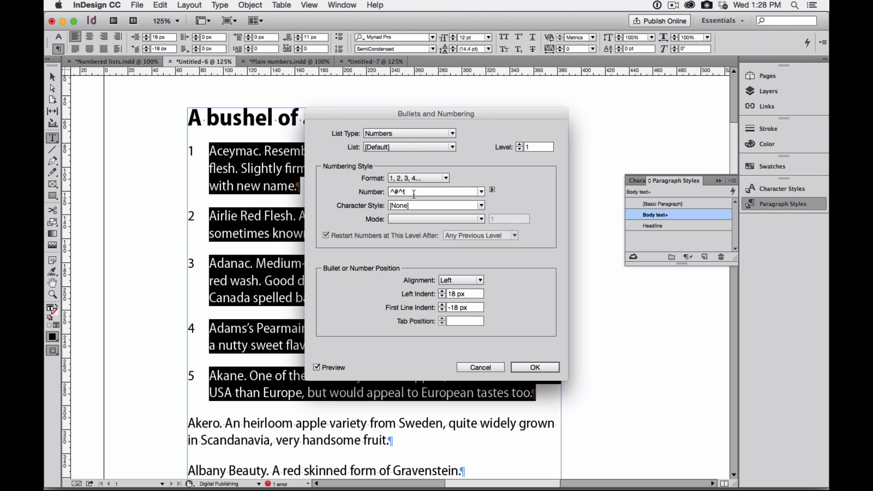
pyautogui.moveTo(194, 376)
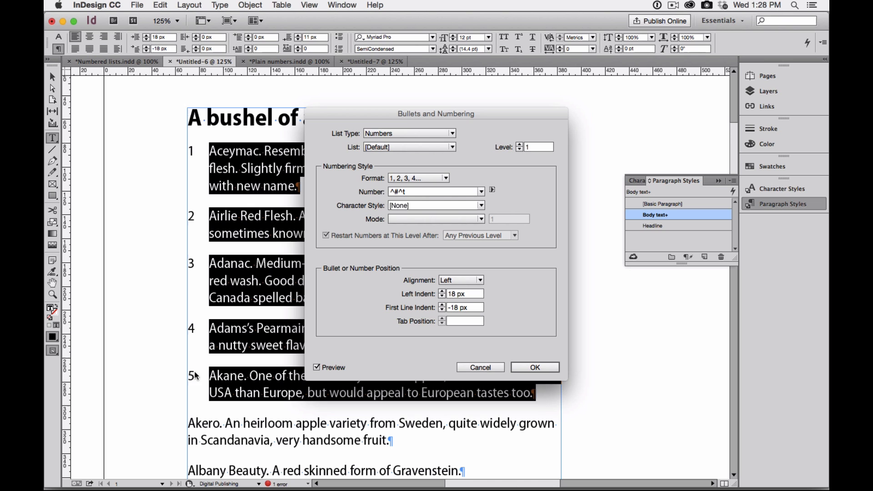
pyautogui.moveTo(195, 299)
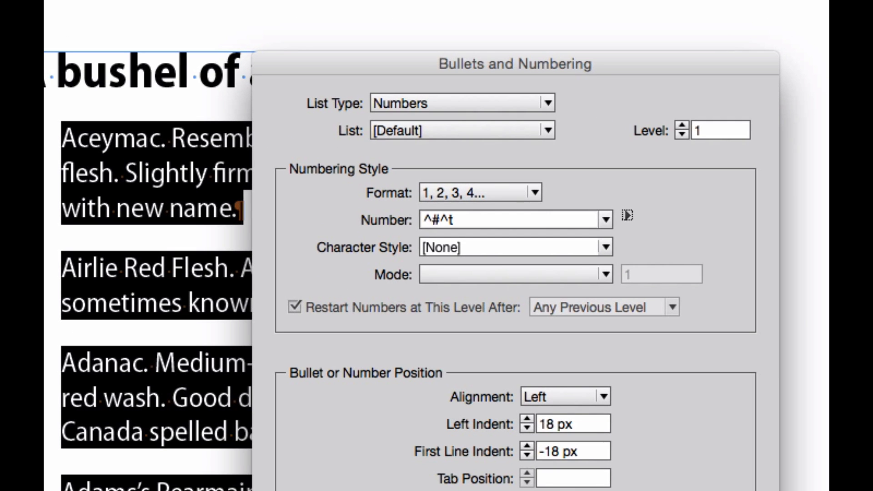
pyautogui.moveTo(426, 232)
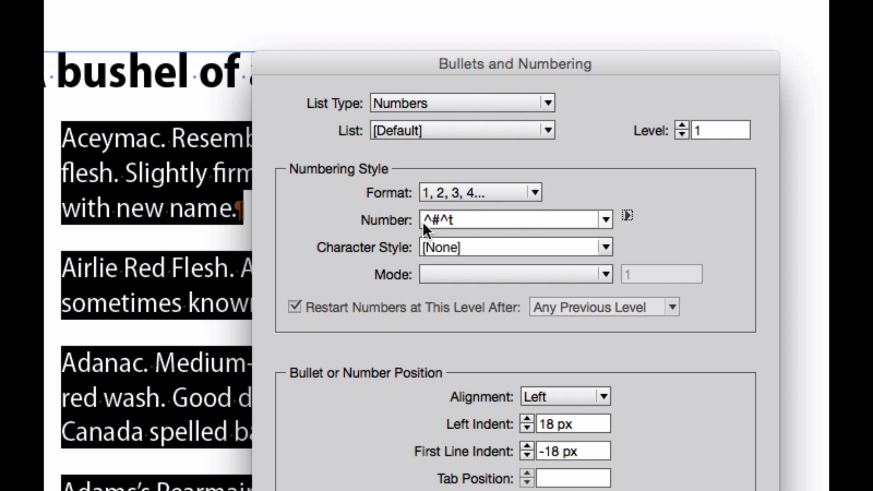
pyautogui.moveTo(429, 228)
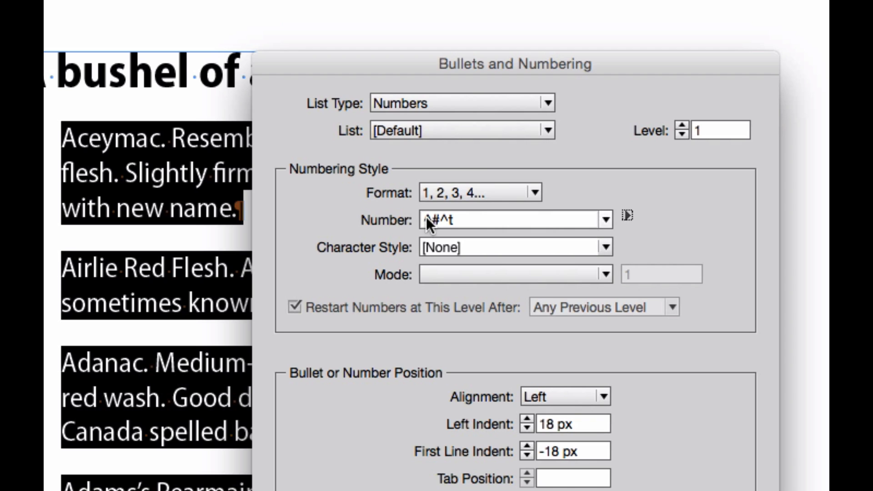
# Place the cursor at the start of the Number format field.
pyautogui.click(501, 219)
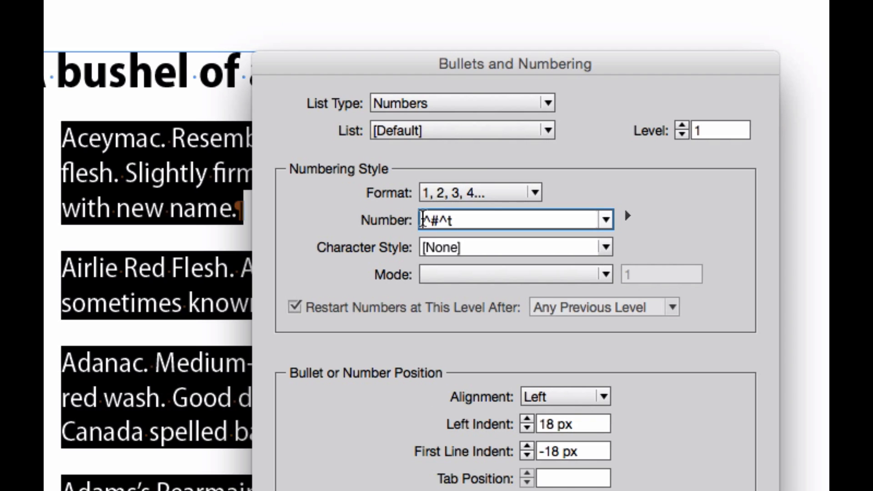
pyautogui.moveTo(422, 236)
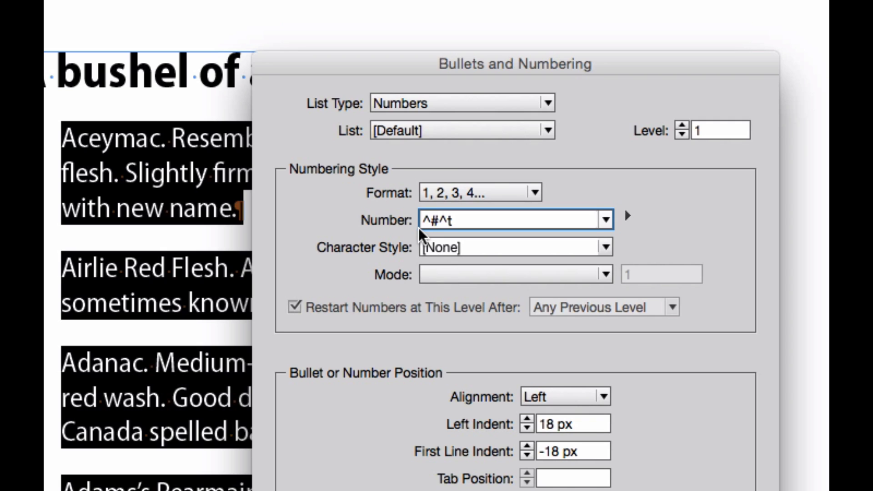
pyautogui.moveTo(439, 241)
pyautogui.write('#')
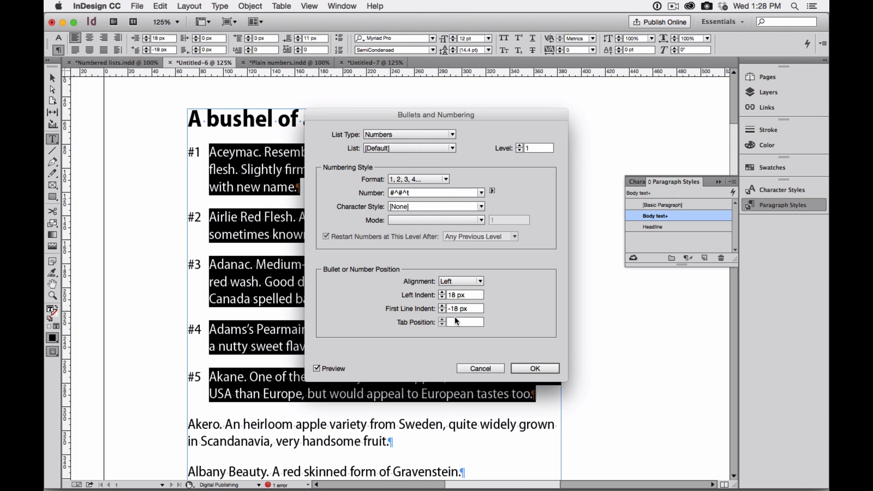
pyautogui.moveTo(200, 162)
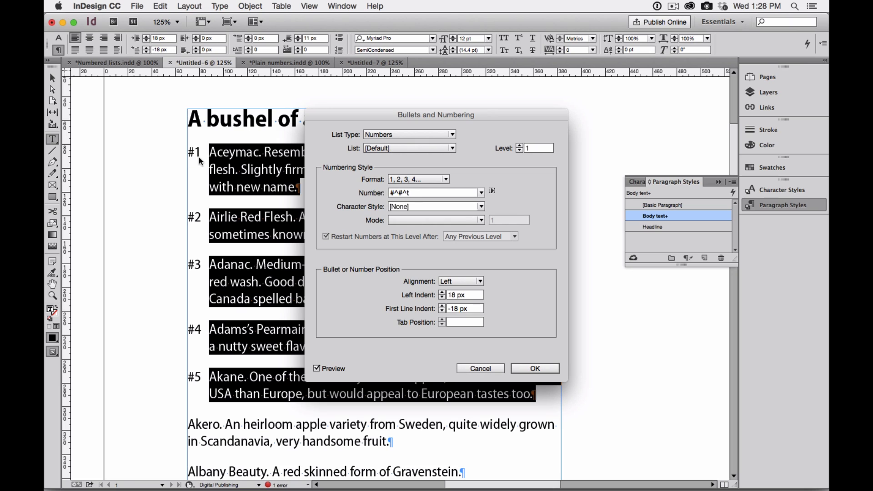
pyautogui.moveTo(194, 230)
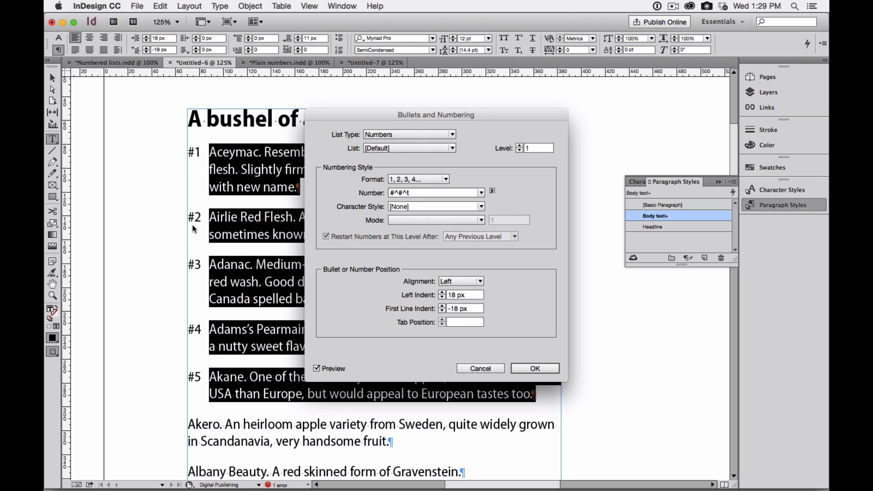
pyautogui.moveTo(340, 241)
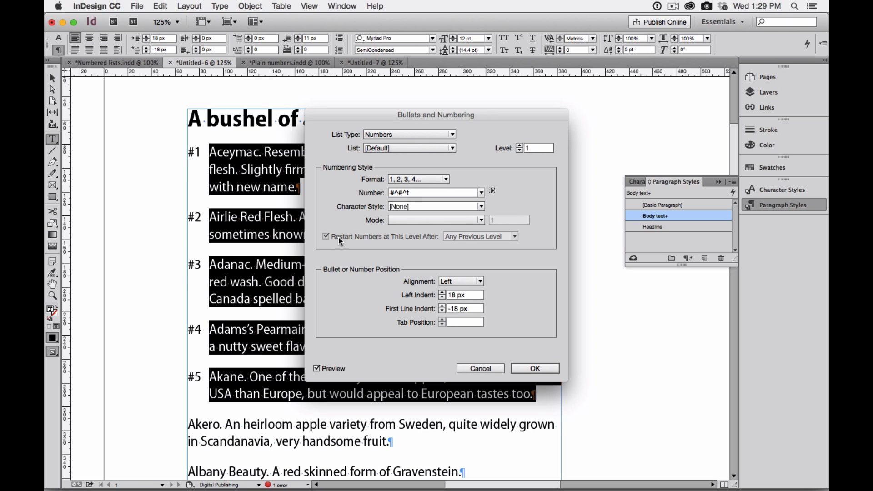
pyautogui.moveTo(405, 202)
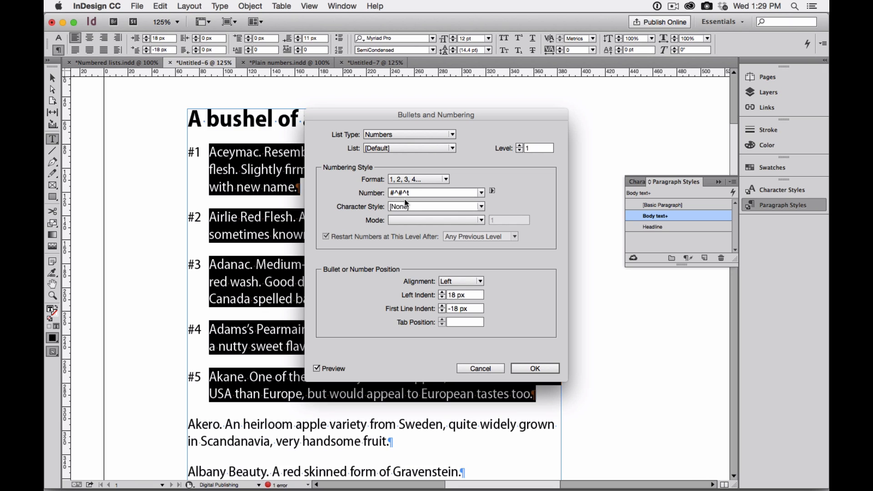